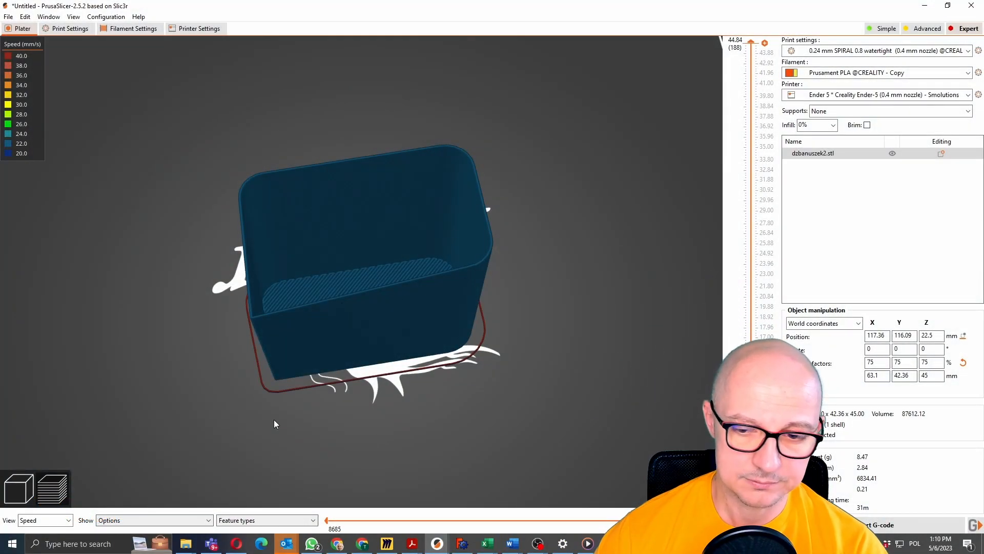
{"action": "mouse_move", "coordinate": [159, 124]}
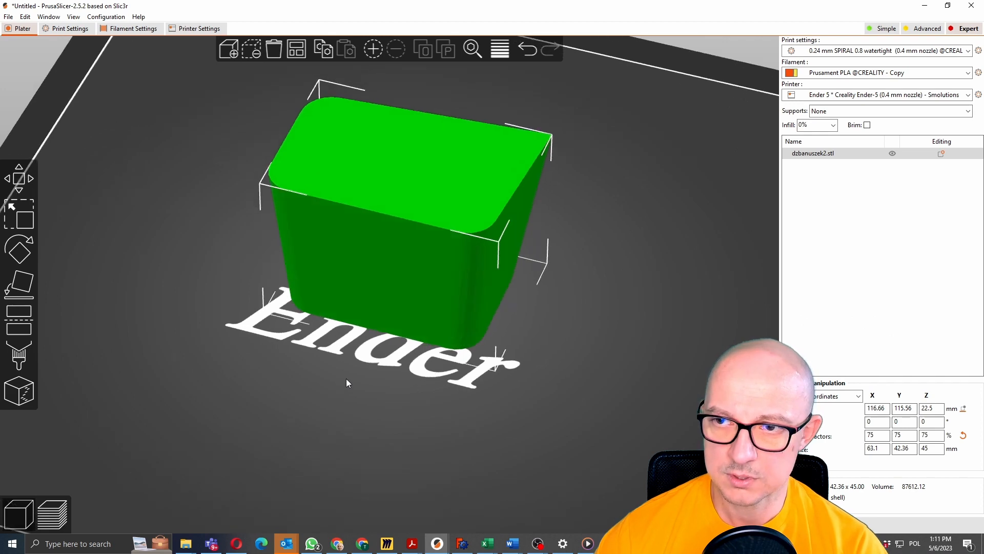
Show the print settings of the active 0.24 mm SPIRAL 0.8 watertight preset.
{"action": "left_click", "coordinate": [967, 50]}
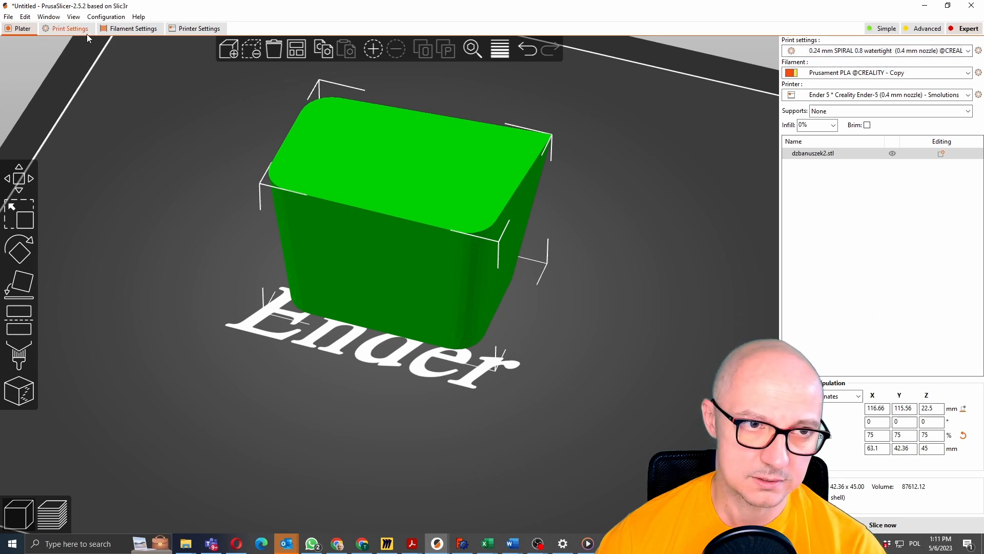
{"action": "left_click", "coordinate": [68, 29]}
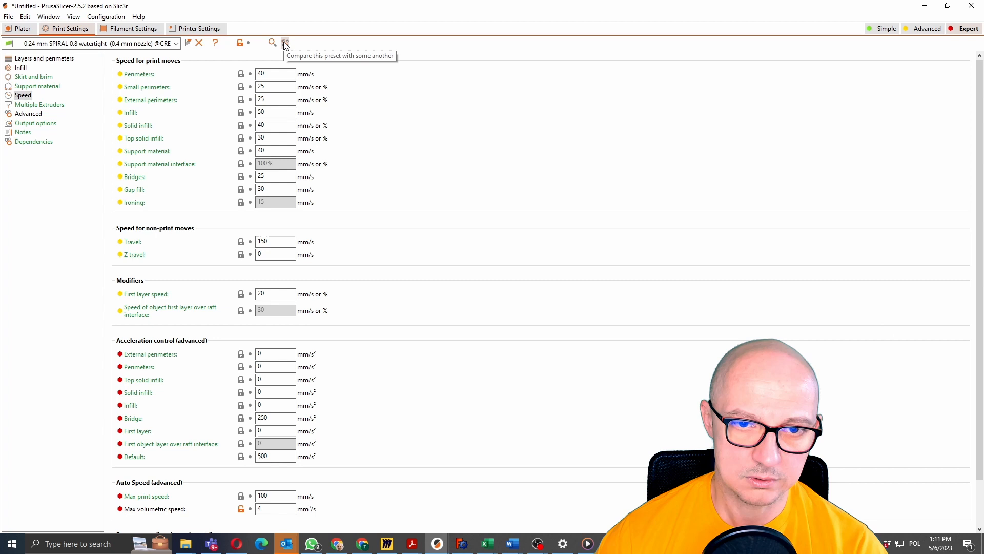
{"action": "left_click", "coordinate": [283, 43]}
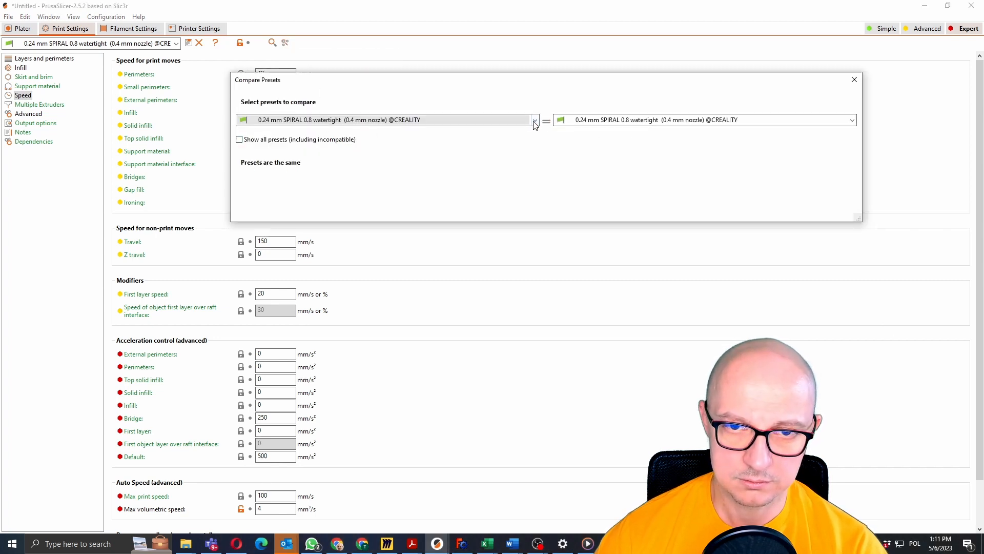
{"action": "left_click", "coordinate": [534, 120]}
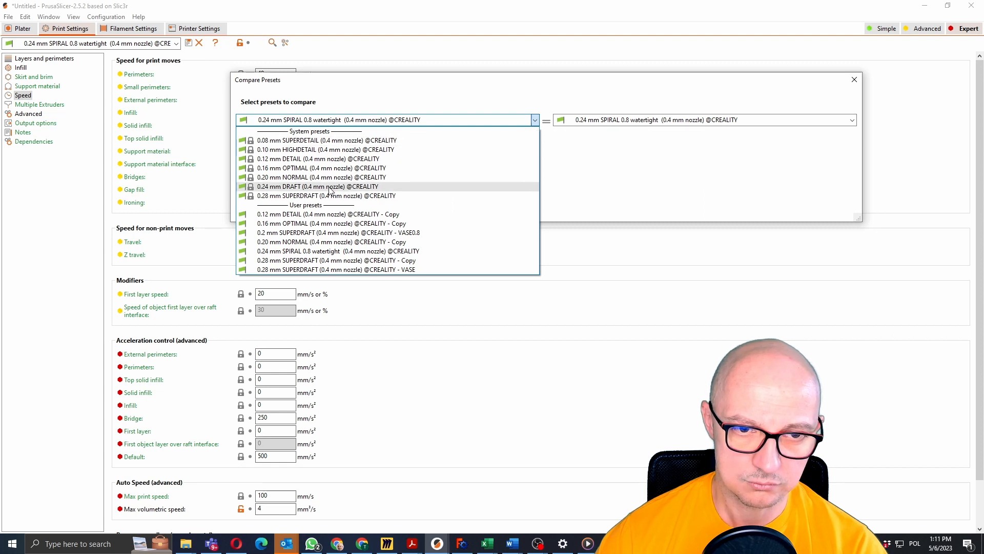
{"action": "left_click", "coordinate": [317, 187]}
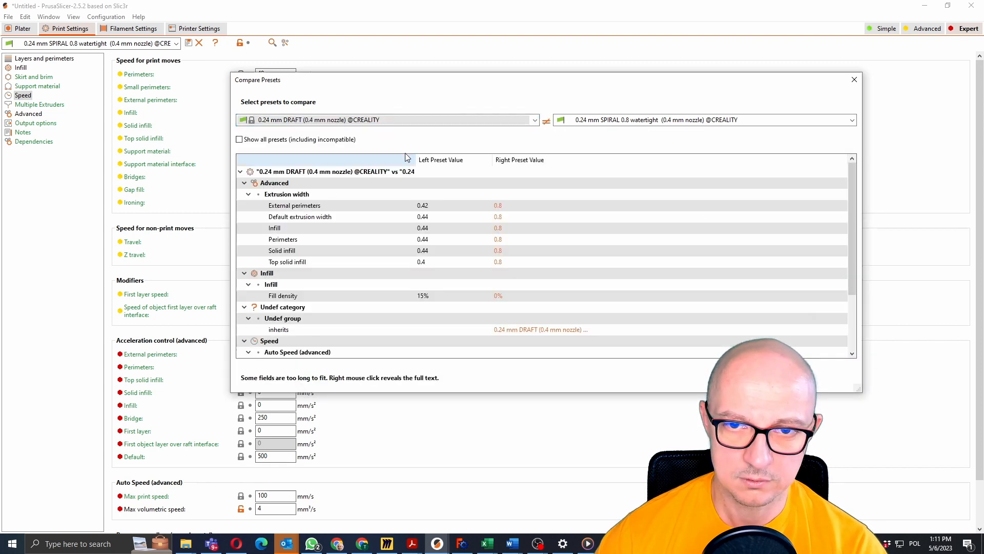
{"action": "mouse_move", "coordinate": [701, 120]}
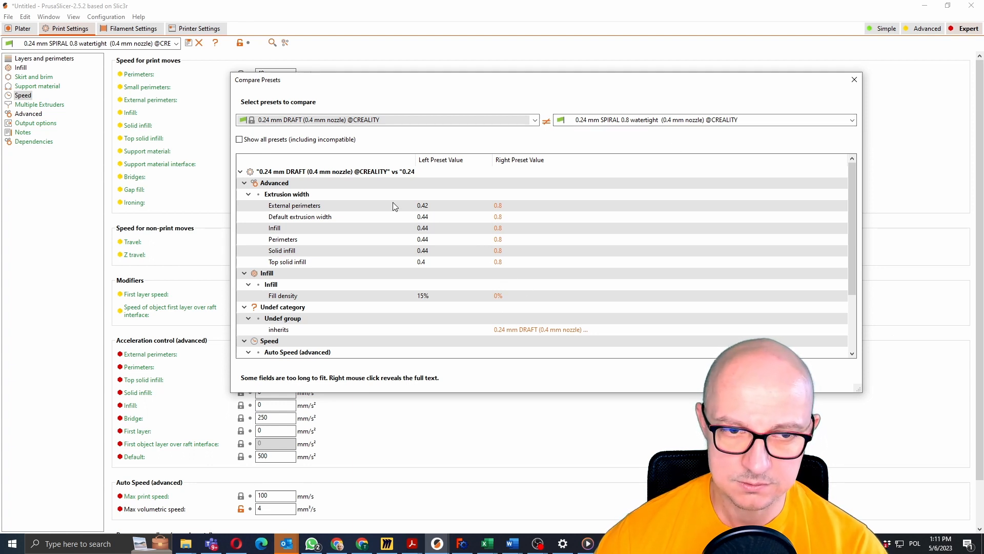
{"action": "mouse_move", "coordinate": [270, 205]}
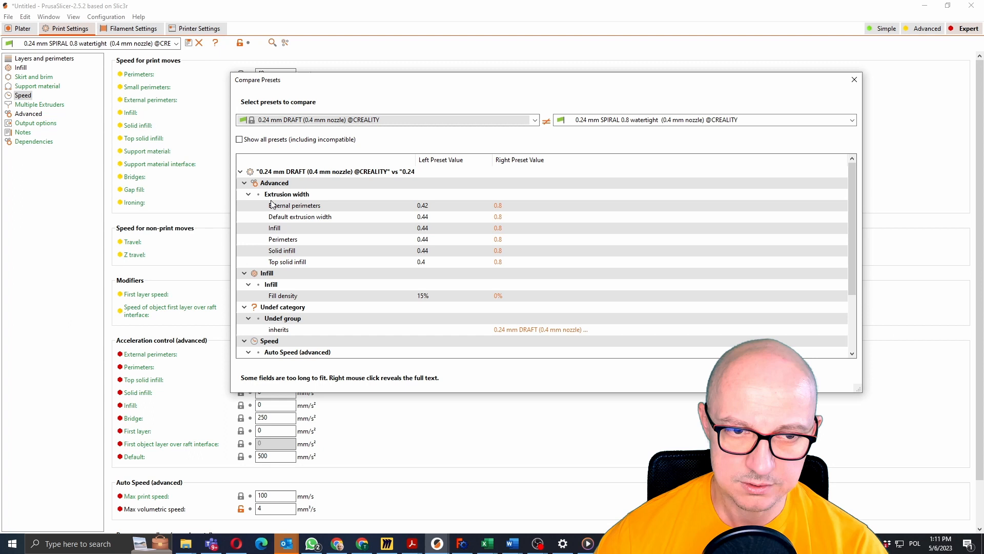
{"action": "mouse_move", "coordinate": [405, 204]}
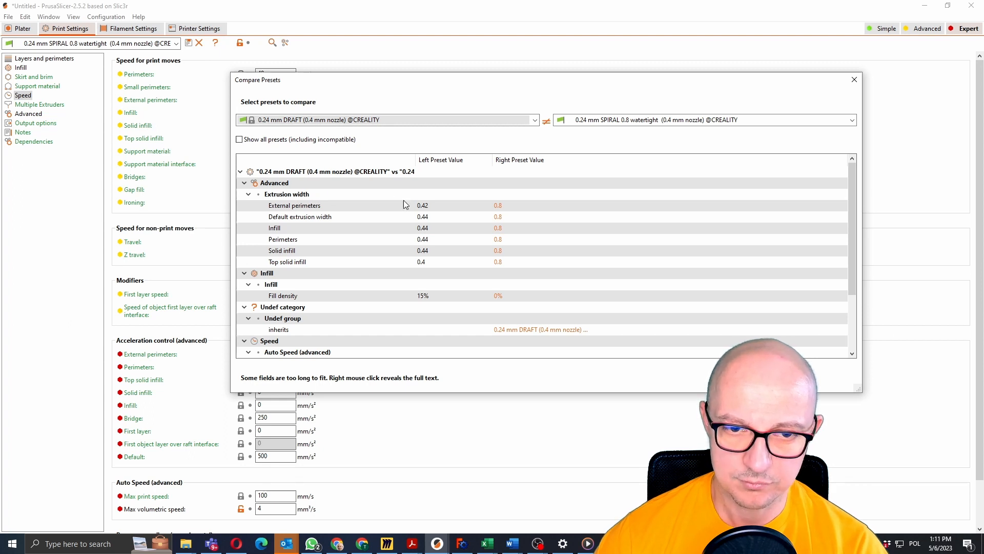
{"action": "mouse_move", "coordinate": [430, 271]}
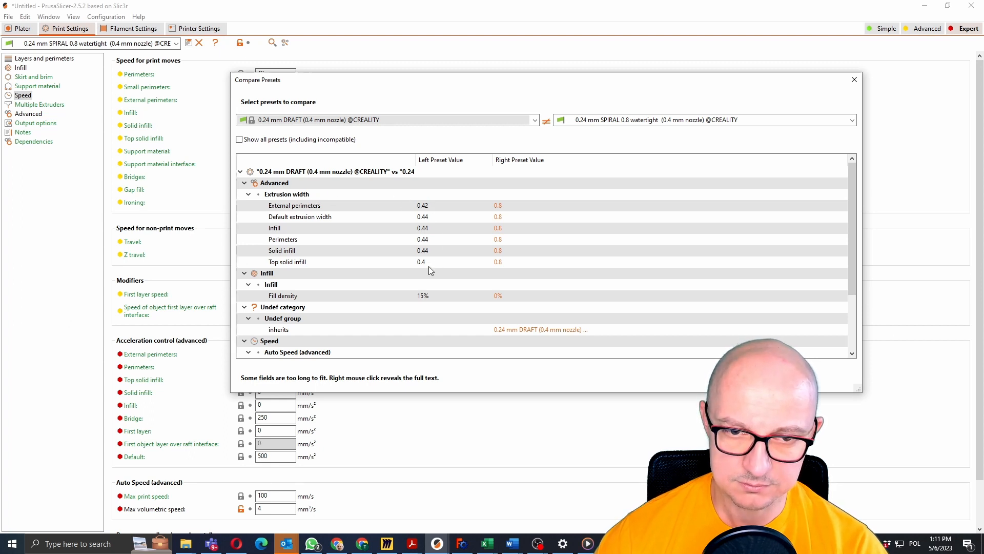
{"action": "mouse_move", "coordinate": [437, 231]}
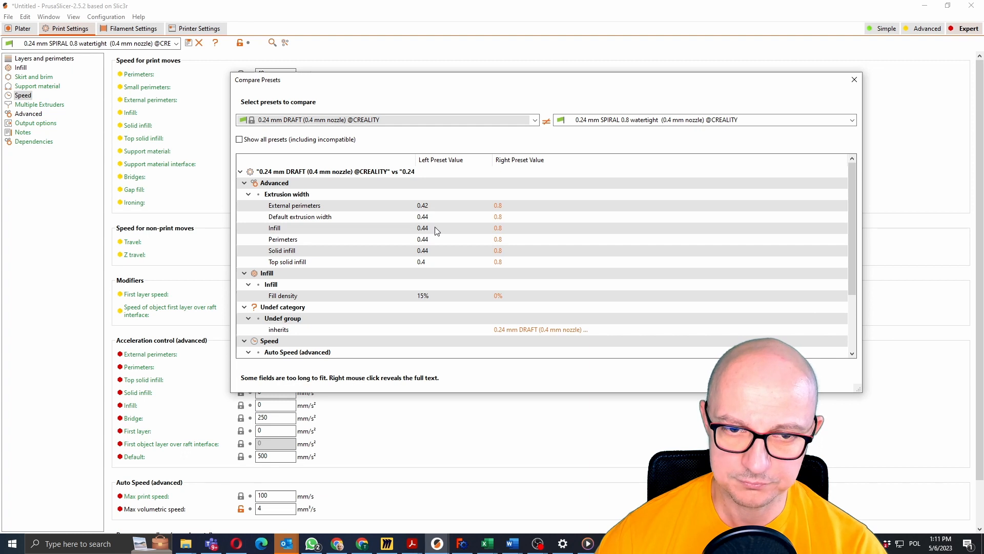
{"action": "mouse_move", "coordinate": [423, 207]}
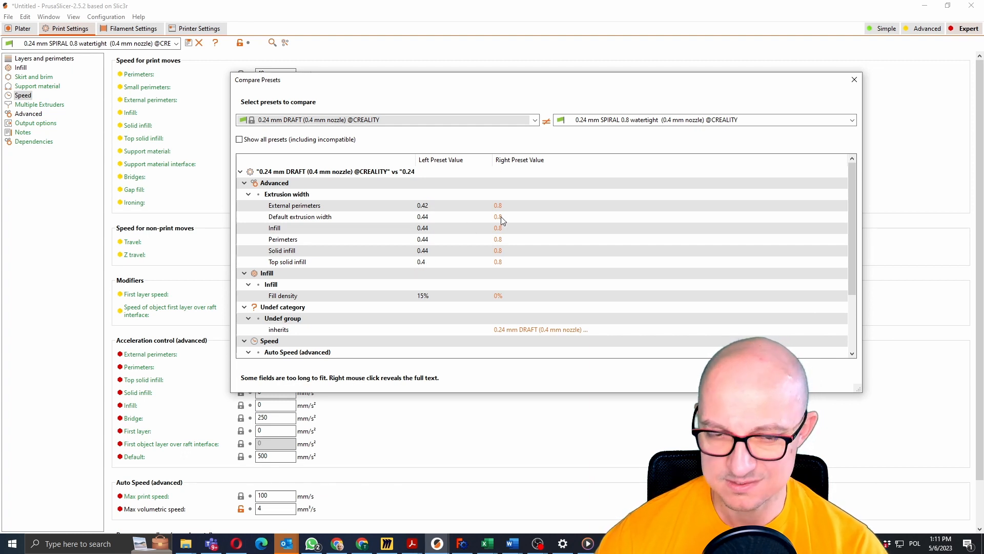
{"action": "mouse_move", "coordinate": [501, 210]}
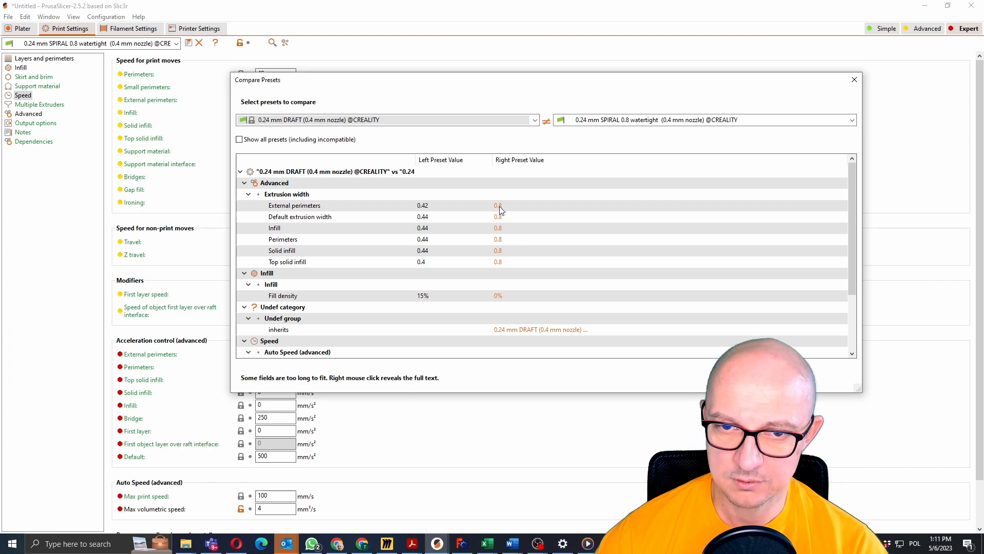
{"action": "mouse_move", "coordinate": [501, 267]}
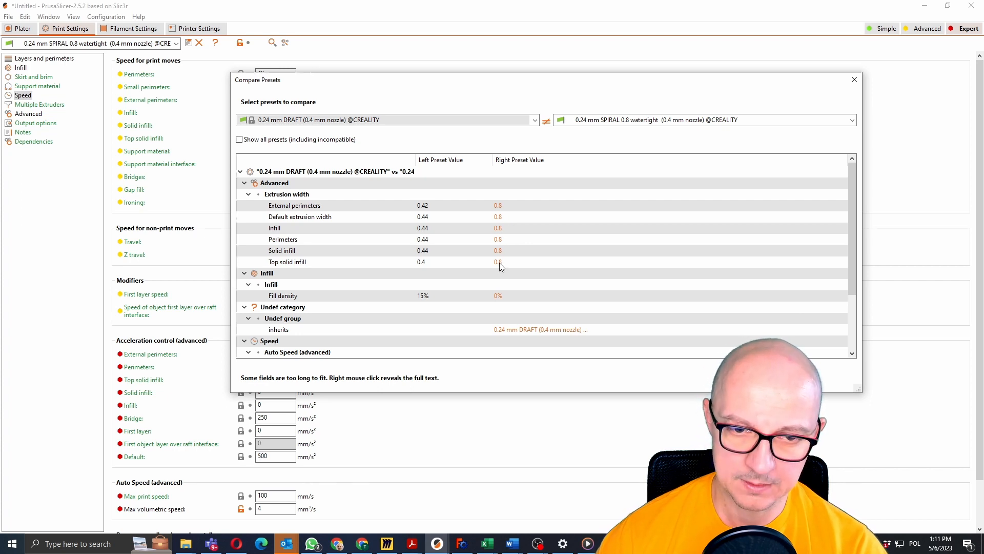
{"action": "mouse_move", "coordinate": [301, 304]}
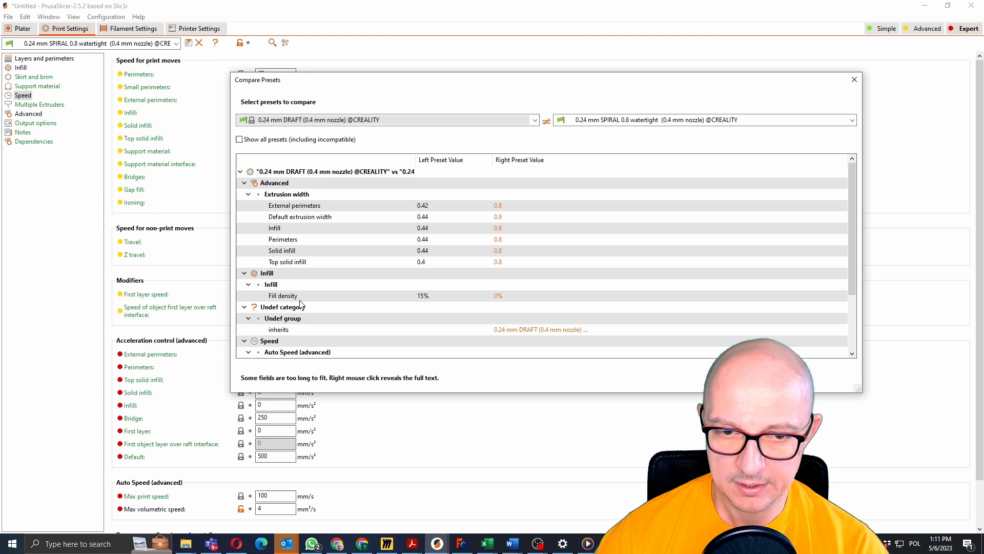
{"action": "mouse_move", "coordinate": [502, 301]}
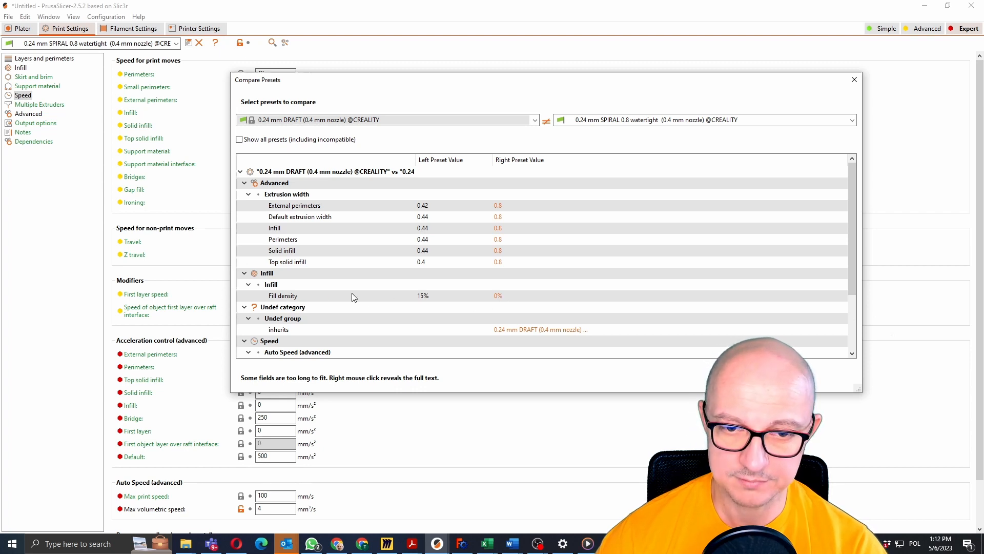
{"action": "mouse_move", "coordinate": [859, 250]}
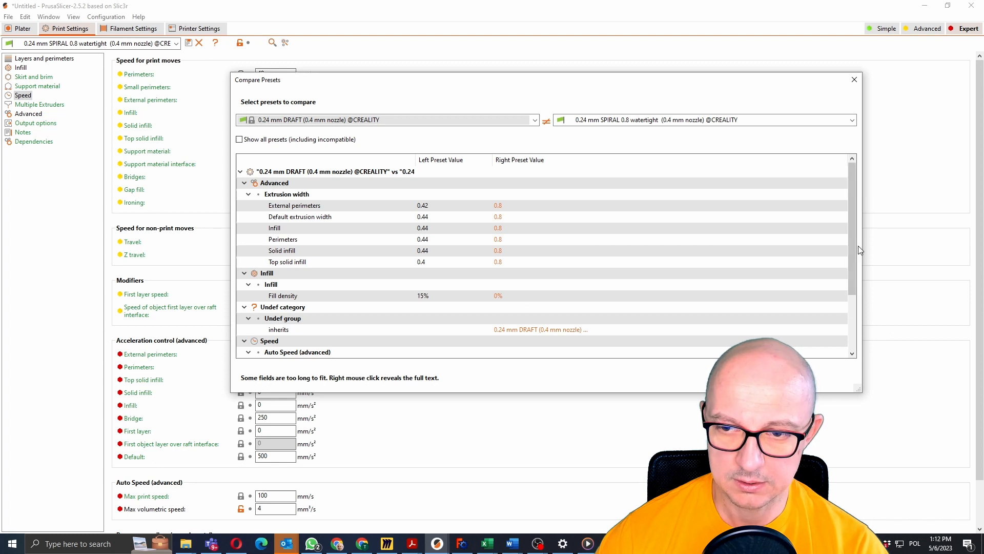
Scroll through the differences (4 mm³/s volumetric speed, one perimeter, spiral vase) and close the comparison.
{"action": "scroll", "scroll_direction": "down", "scroll_amount": 3}
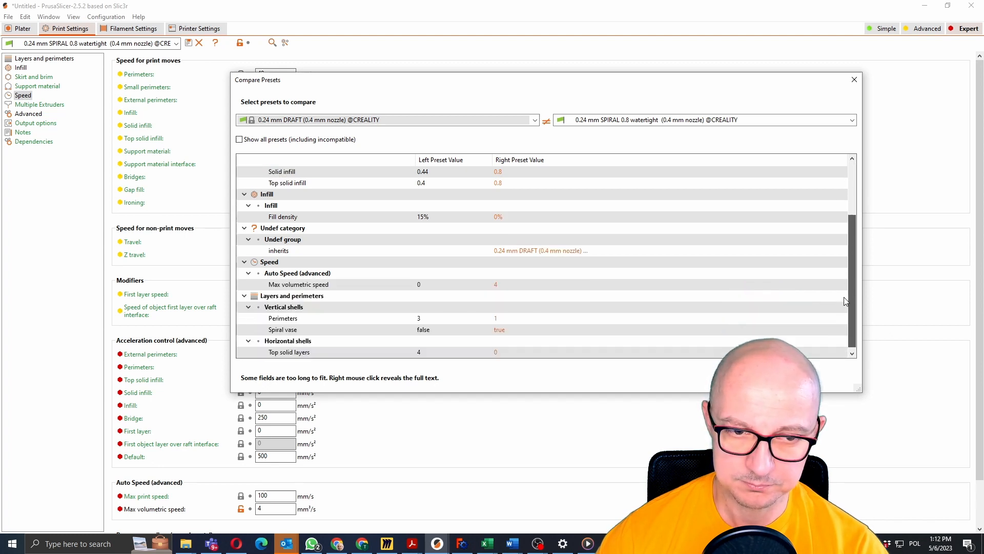
{"action": "mouse_move", "coordinate": [502, 287]}
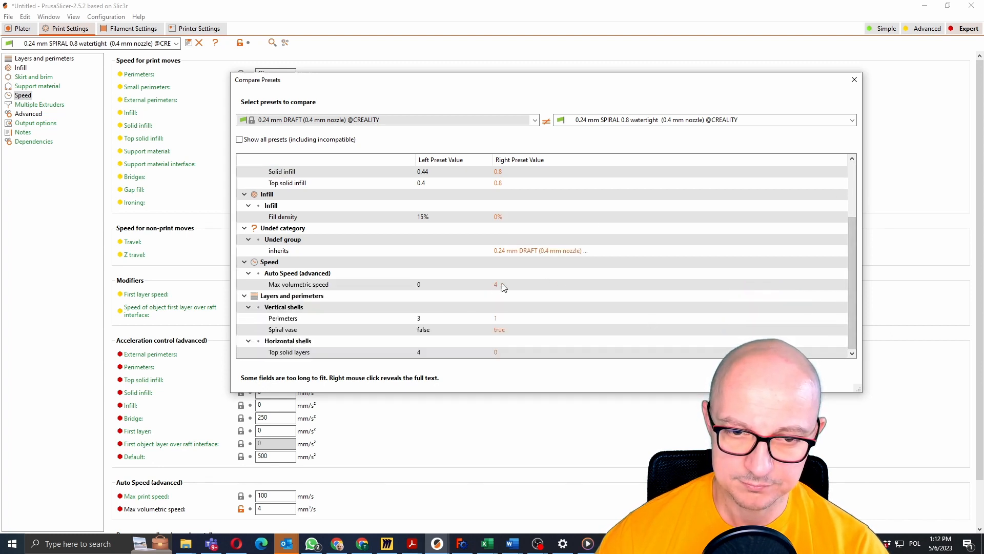
{"action": "mouse_move", "coordinate": [499, 323]}
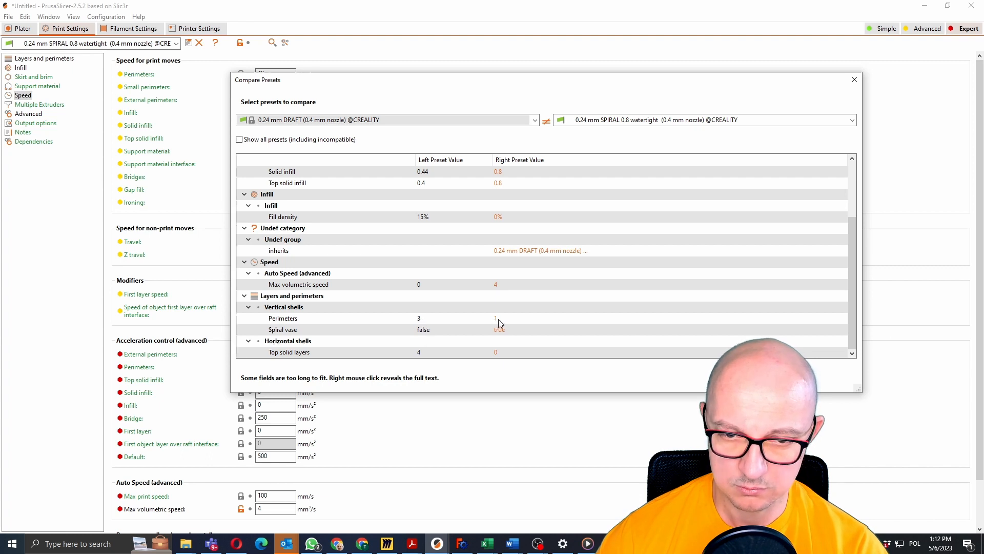
{"action": "mouse_move", "coordinate": [289, 326]}
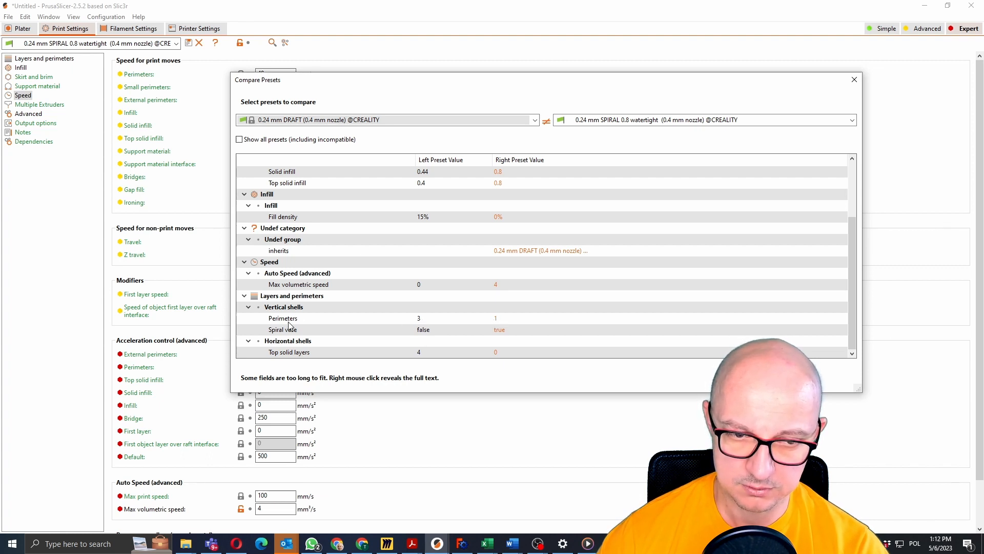
{"action": "mouse_move", "coordinate": [458, 333]}
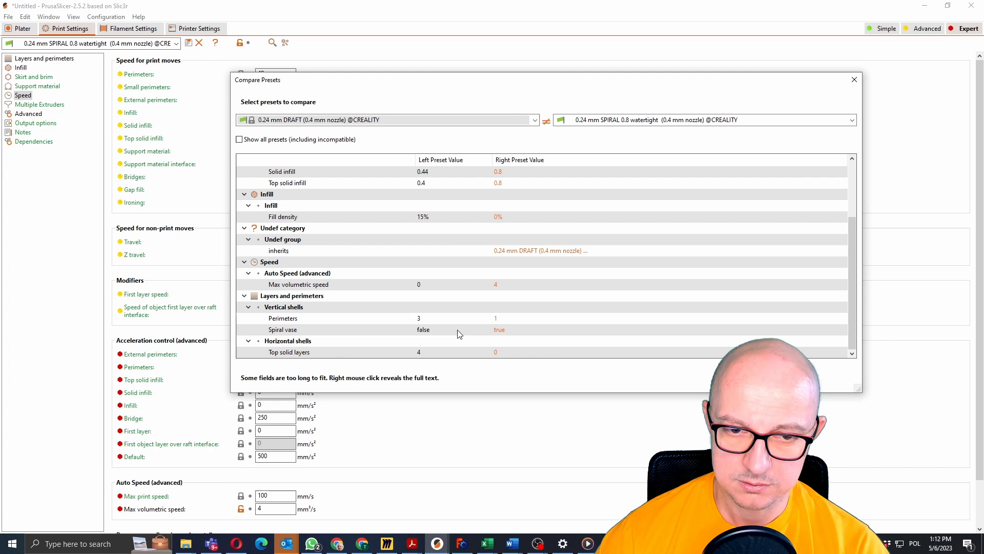
{"action": "mouse_move", "coordinate": [519, 334]}
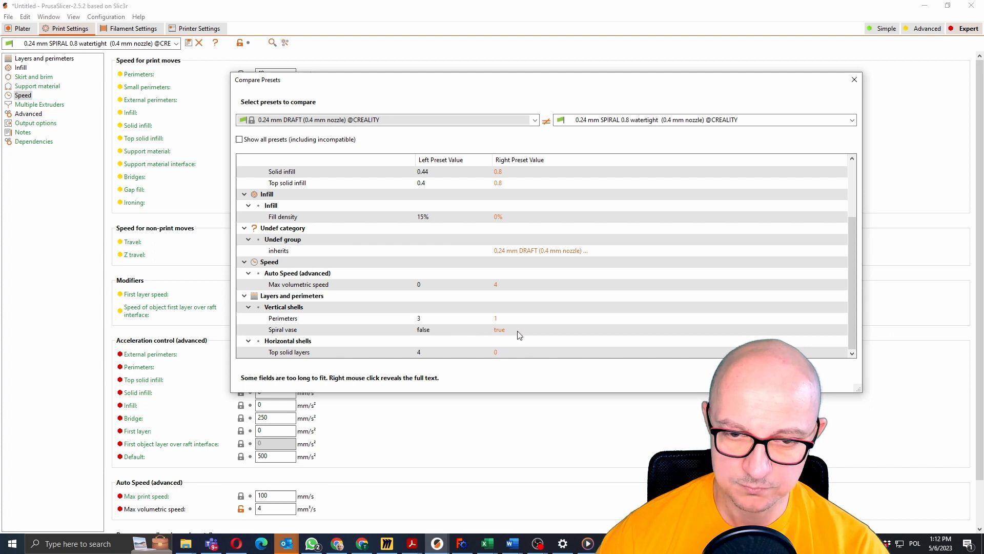
{"action": "mouse_move", "coordinate": [500, 356]}
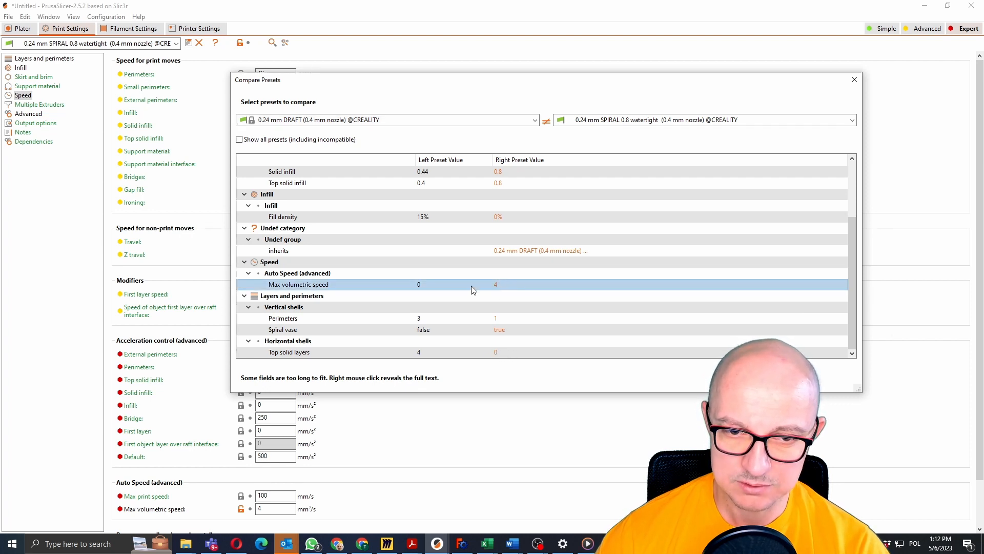
{"action": "mouse_move", "coordinate": [498, 287]}
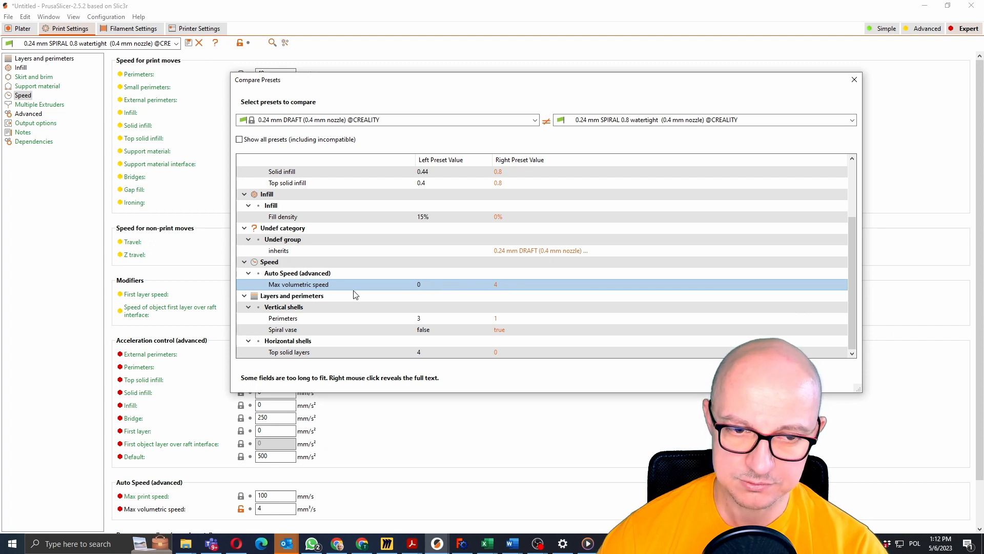
{"action": "mouse_move", "coordinate": [415, 293]}
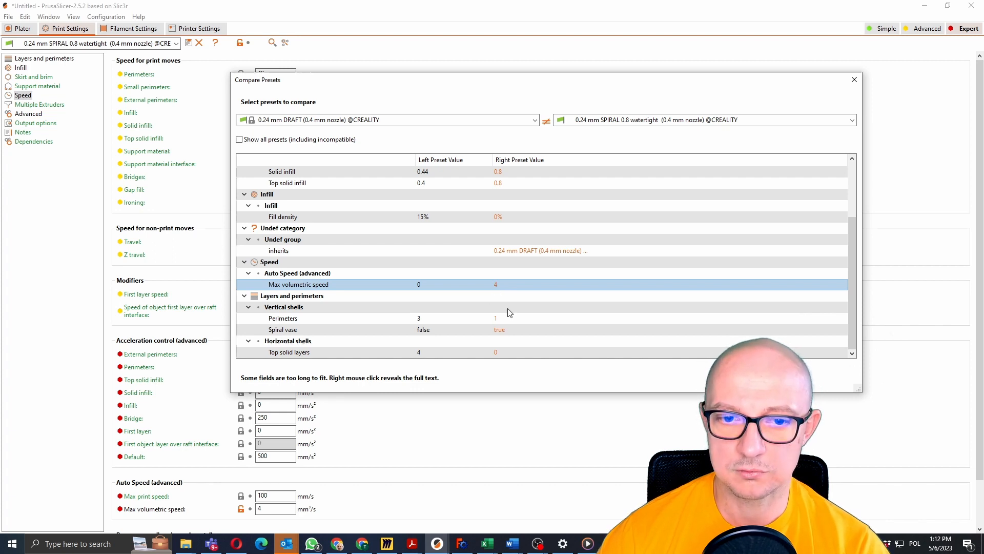
{"action": "mouse_move", "coordinate": [500, 317]}
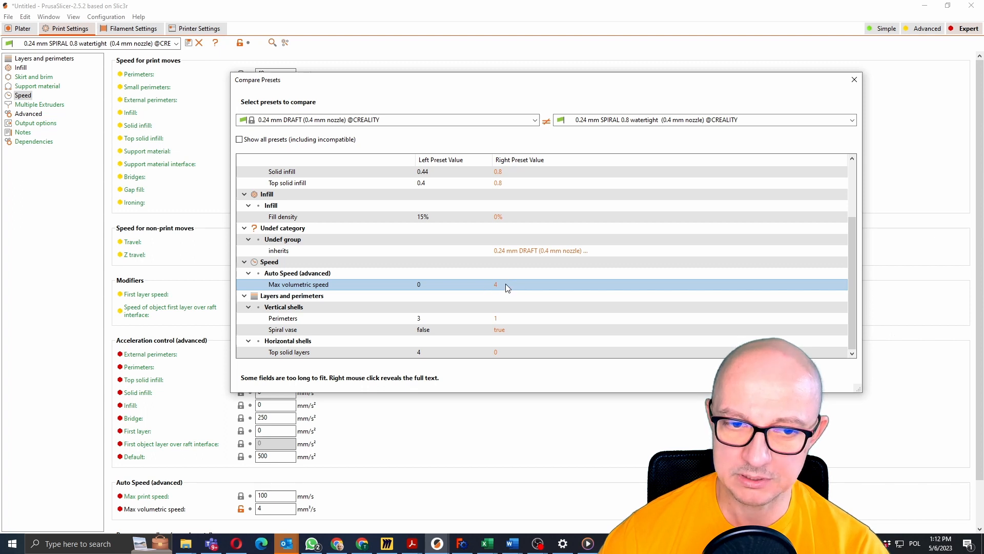
{"action": "mouse_move", "coordinate": [507, 296]}
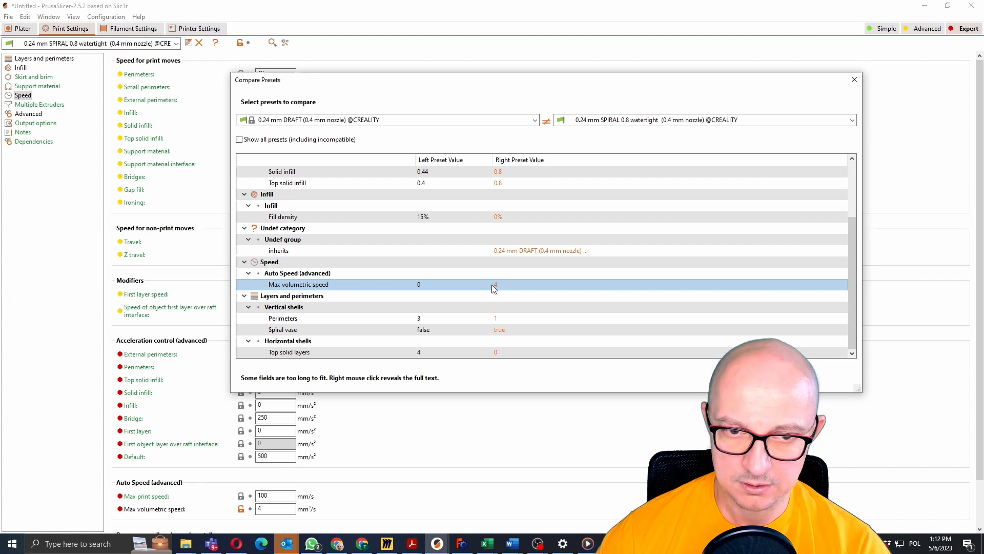
{"action": "mouse_move", "coordinate": [524, 286]}
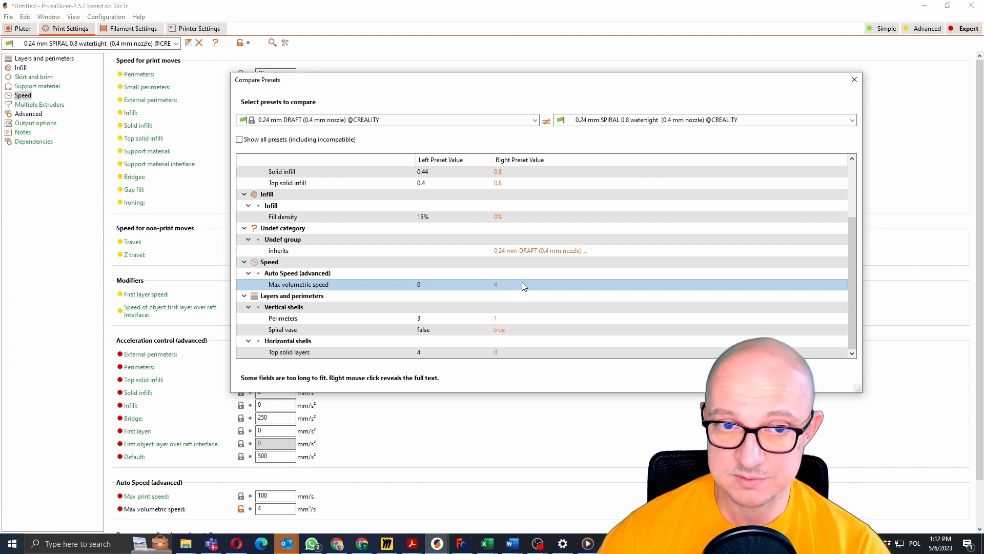
{"action": "mouse_move", "coordinate": [507, 296]}
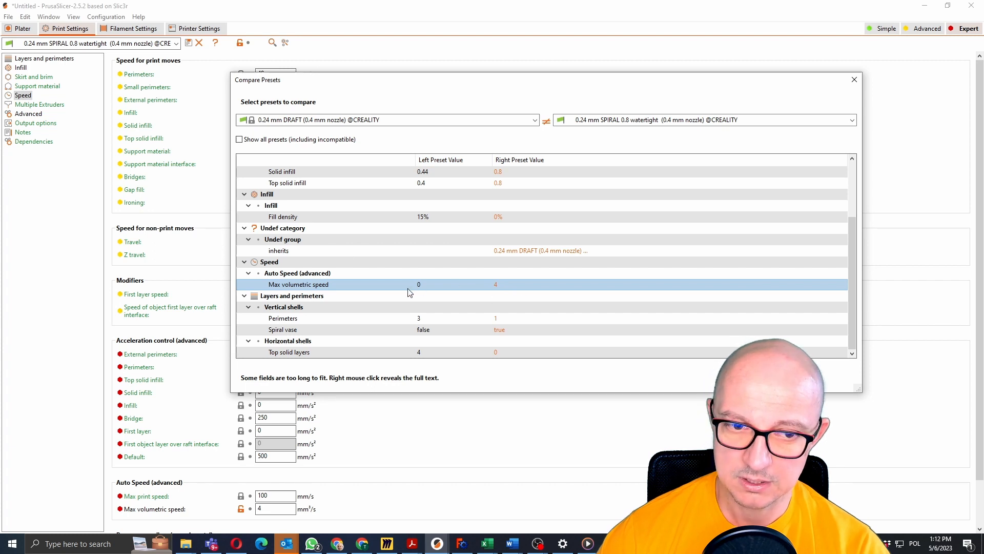
{"action": "mouse_move", "coordinate": [508, 289]}
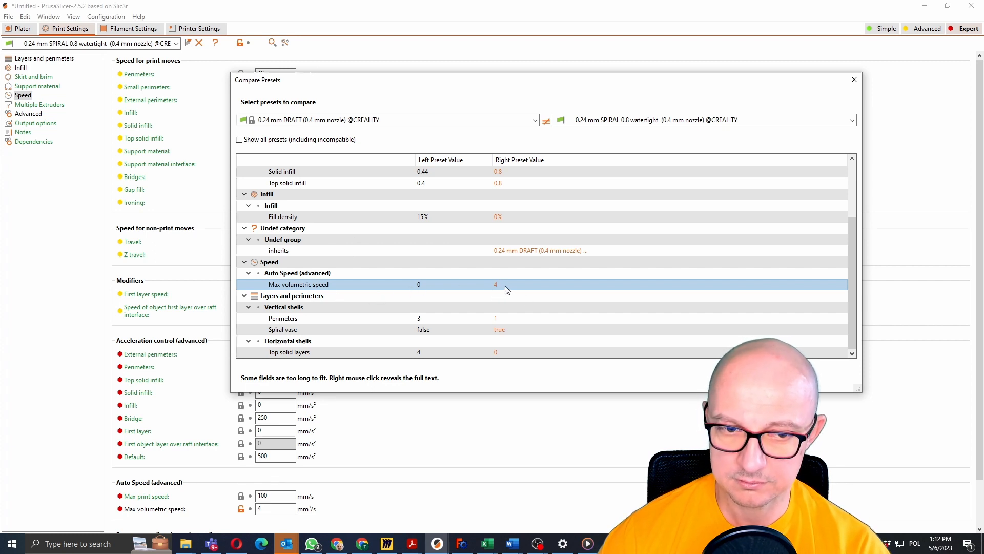
{"action": "mouse_move", "coordinate": [486, 289]}
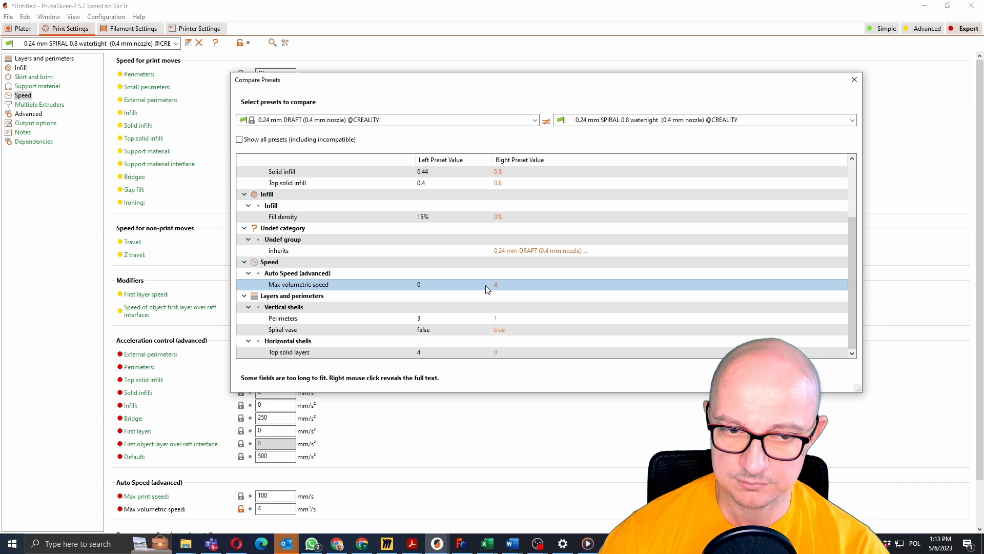
{"action": "mouse_move", "coordinate": [484, 284]}
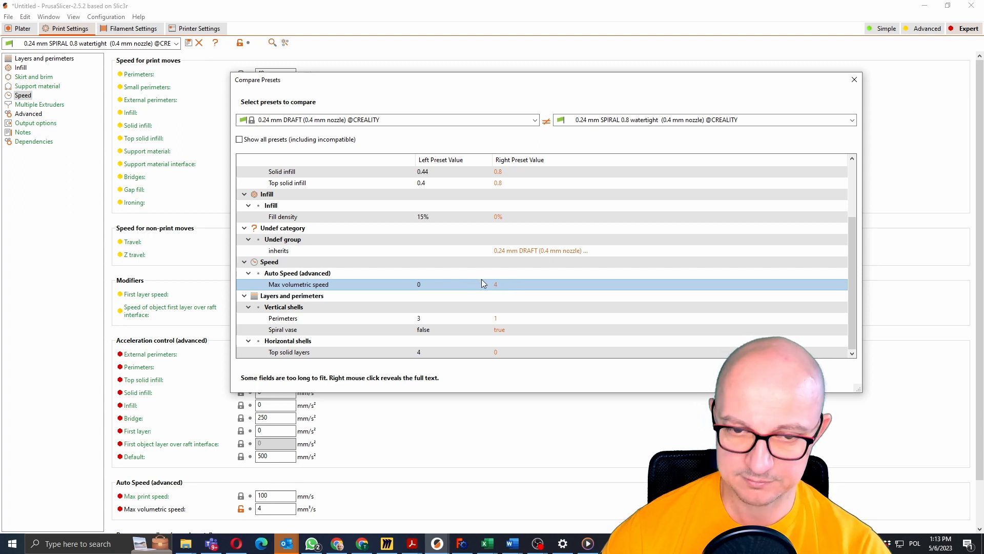
{"action": "mouse_move", "coordinate": [509, 287]}
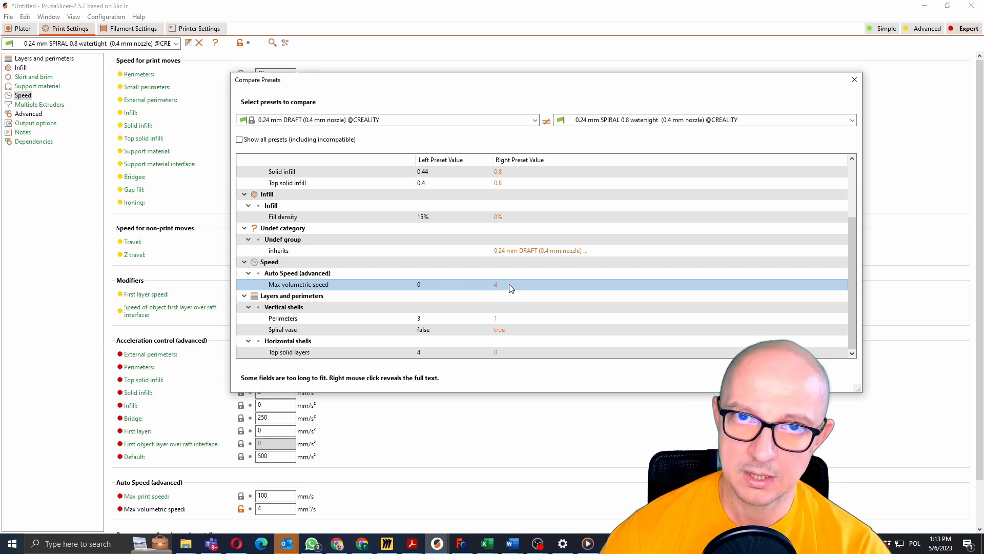
{"action": "mouse_move", "coordinate": [493, 294]}
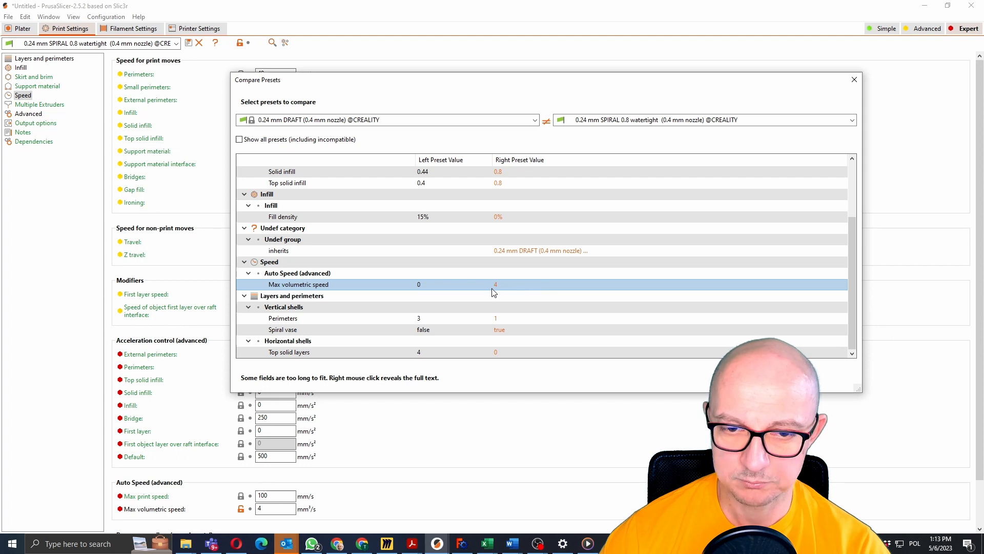
{"action": "mouse_move", "coordinate": [500, 286]}
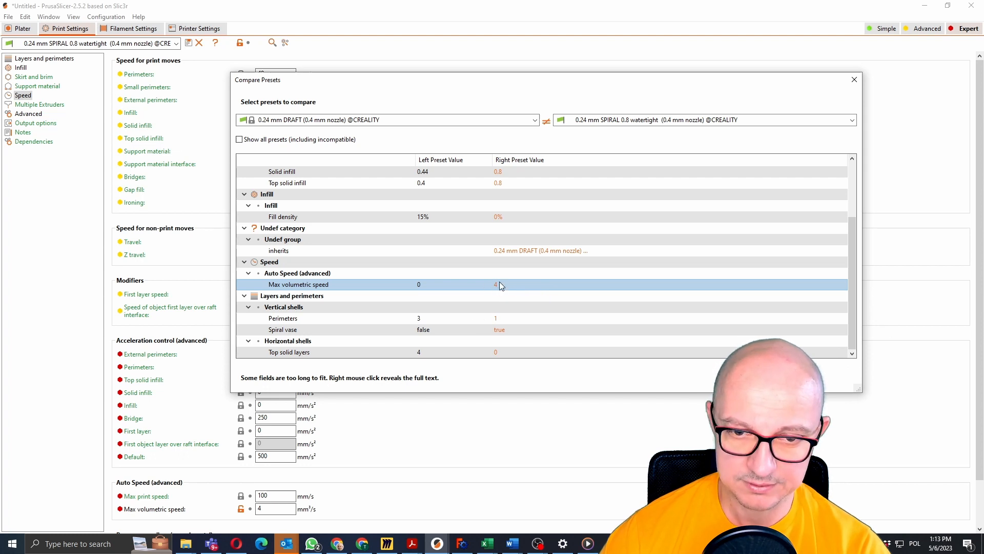
{"action": "mouse_move", "coordinate": [514, 289]}
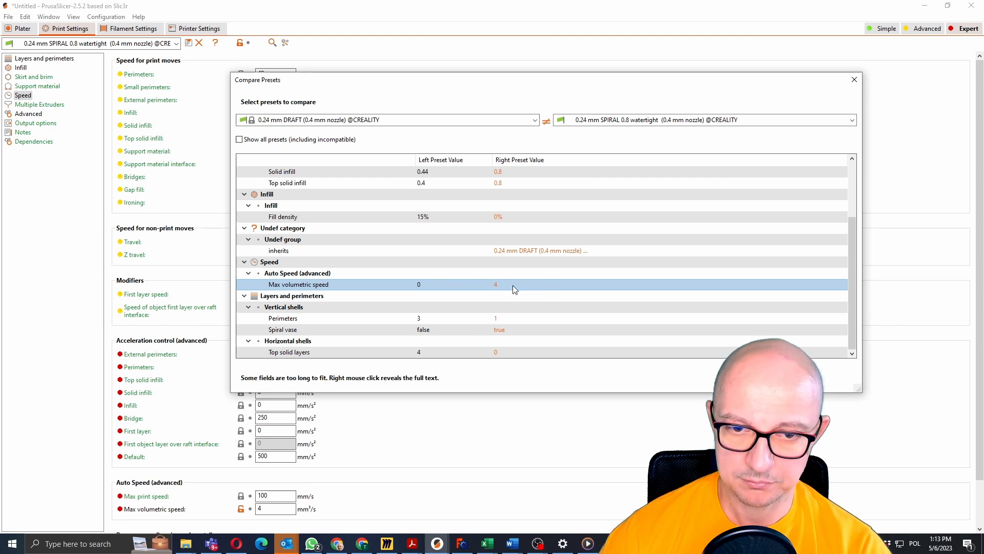
{"action": "mouse_move", "coordinate": [546, 290]}
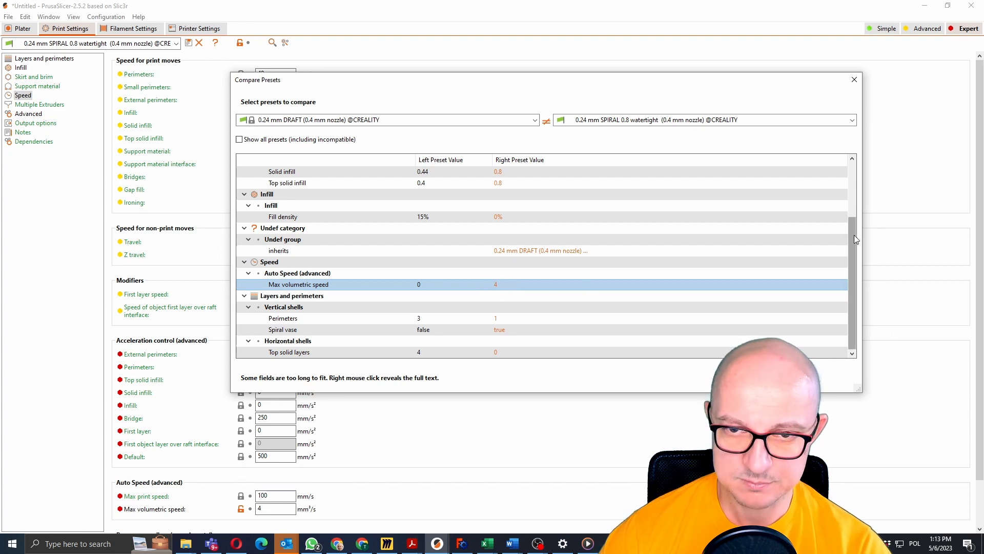
{"action": "scroll", "scroll_direction": "up", "scroll_amount": 3}
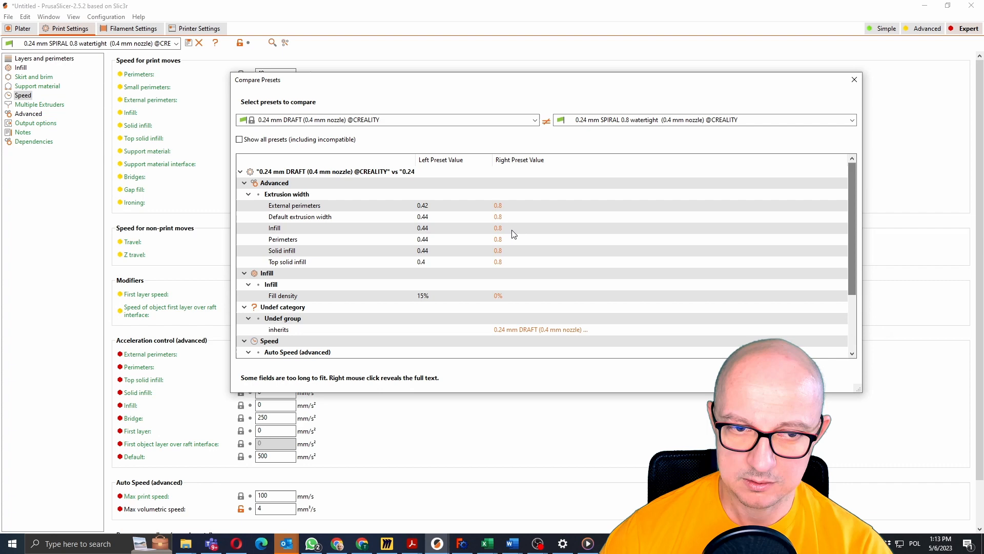
{"action": "mouse_move", "coordinate": [737, 250]}
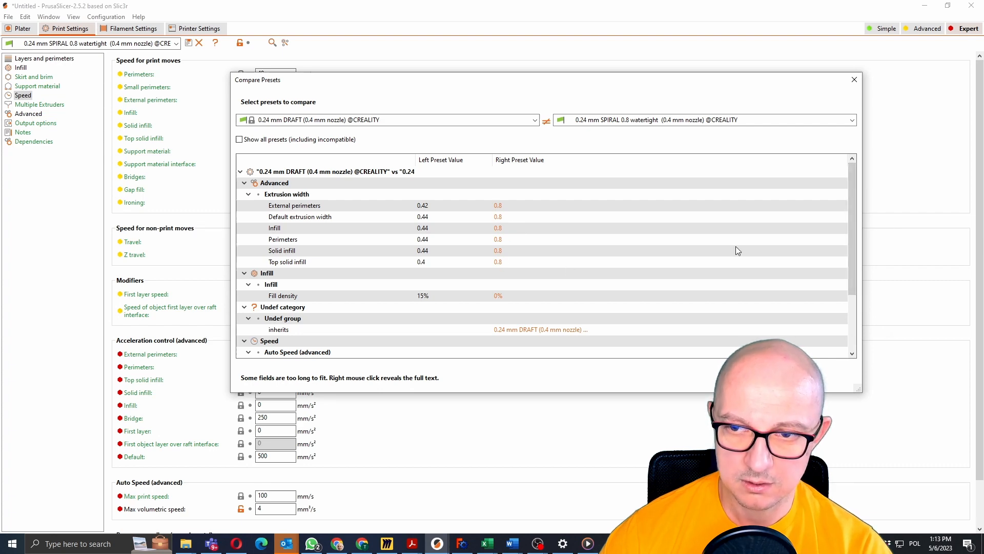
{"action": "scroll", "scroll_direction": "down", "scroll_amount": 3}
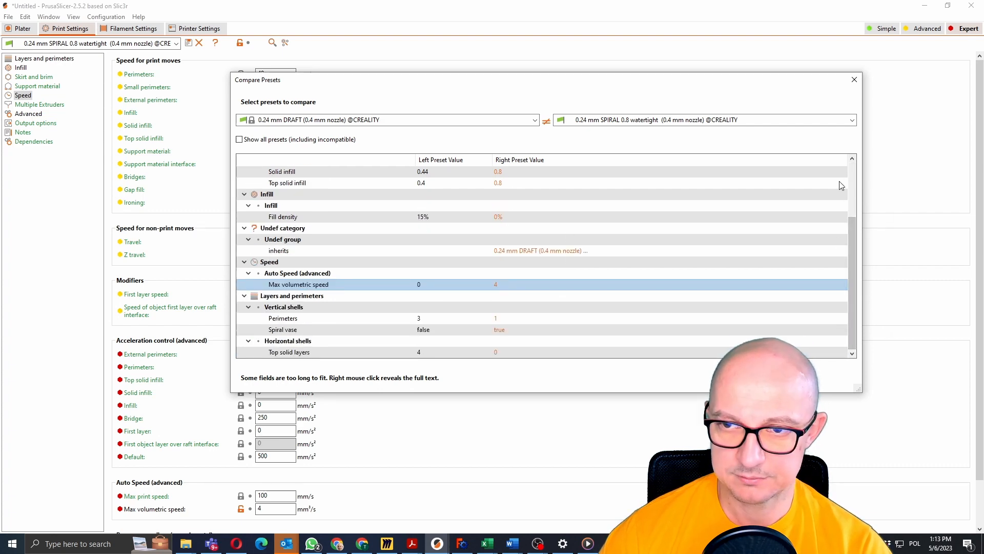
{"action": "left_click", "coordinate": [854, 80]}
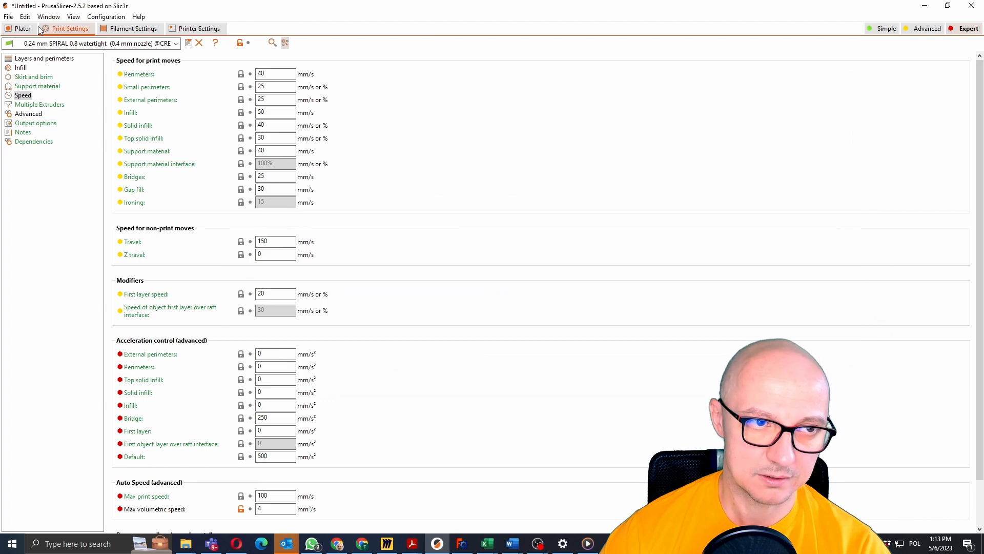
Return to the Plater to view the container's sliced speed-coloured preview.
{"action": "left_click", "coordinate": [21, 28]}
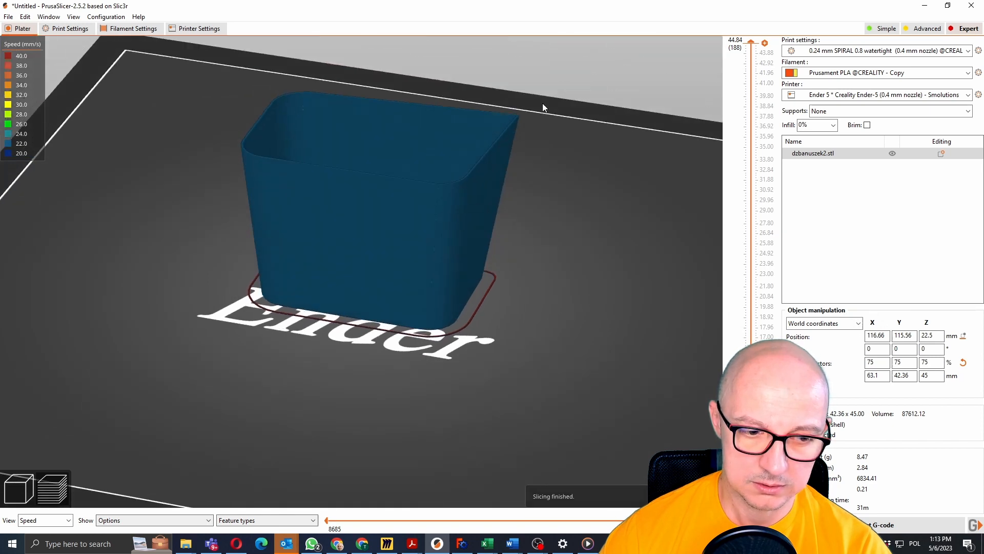
{"action": "mouse_move", "coordinate": [473, 295]}
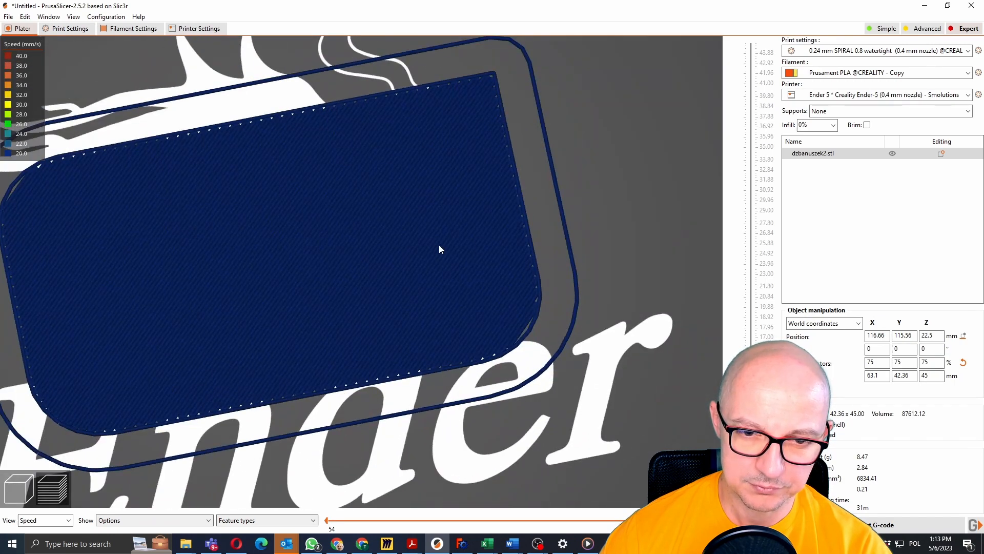
{"action": "mouse_move", "coordinate": [624, 69]}
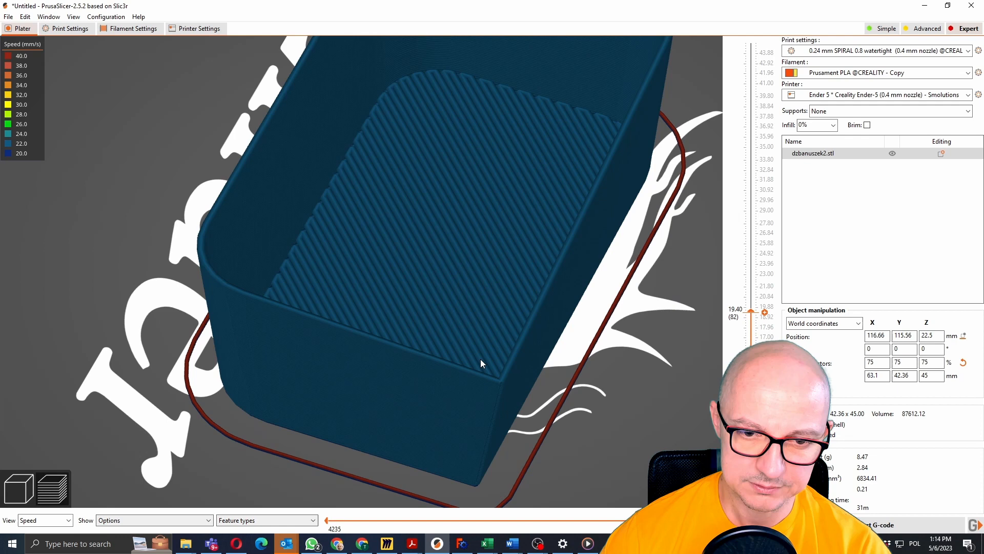
{"action": "mouse_move", "coordinate": [537, 323]}
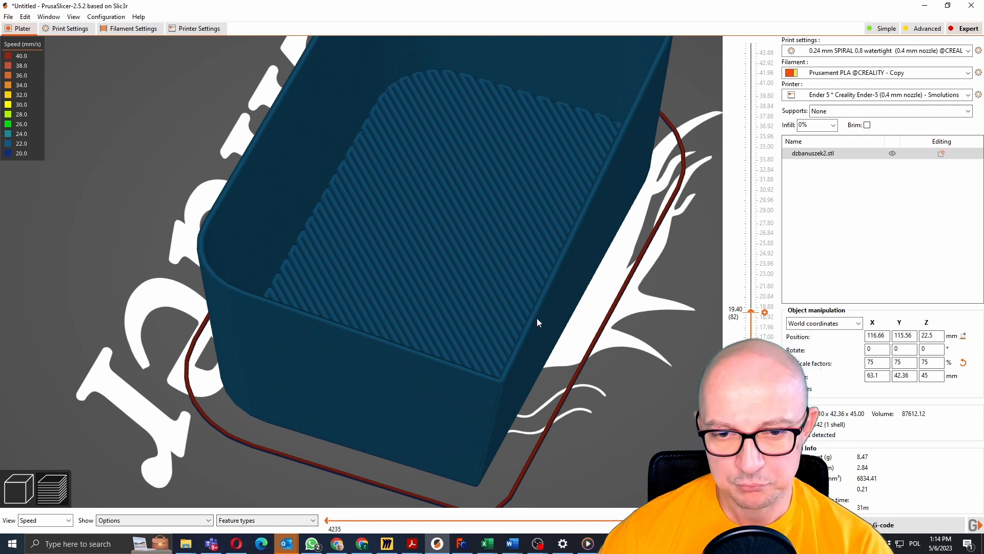
{"action": "mouse_move", "coordinate": [525, 322]}
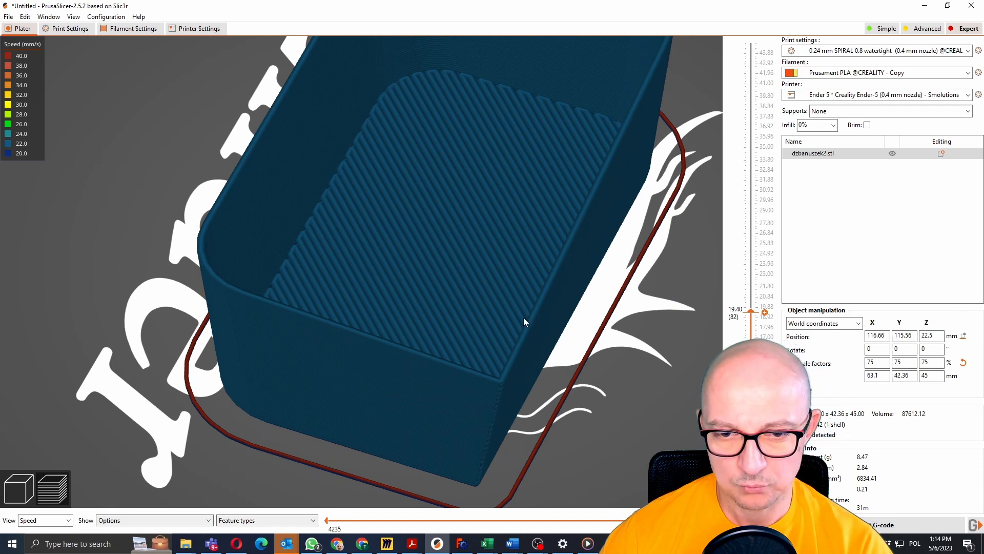
{"action": "mouse_move", "coordinate": [647, 327]}
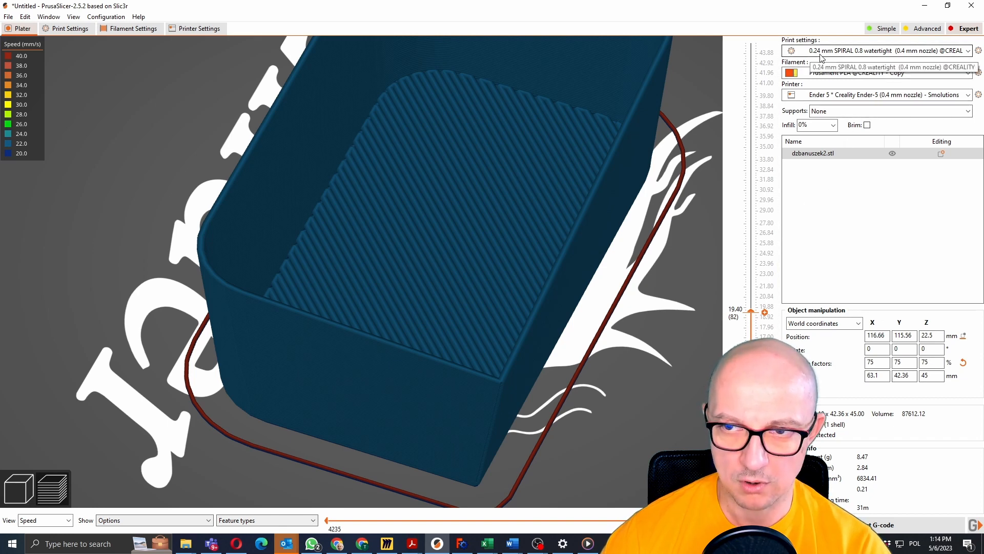
{"action": "mouse_move", "coordinate": [502, 178]}
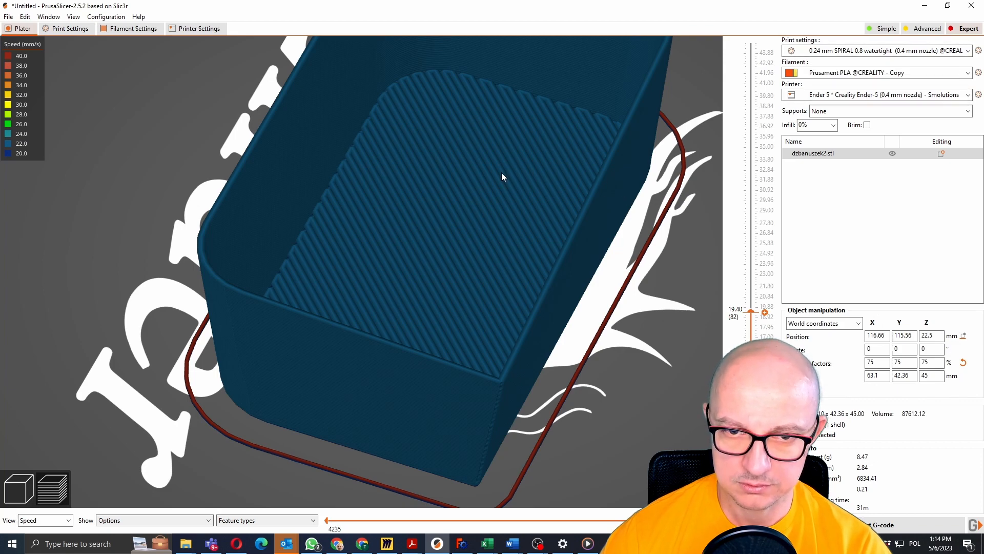
{"action": "mouse_move", "coordinate": [571, 219]}
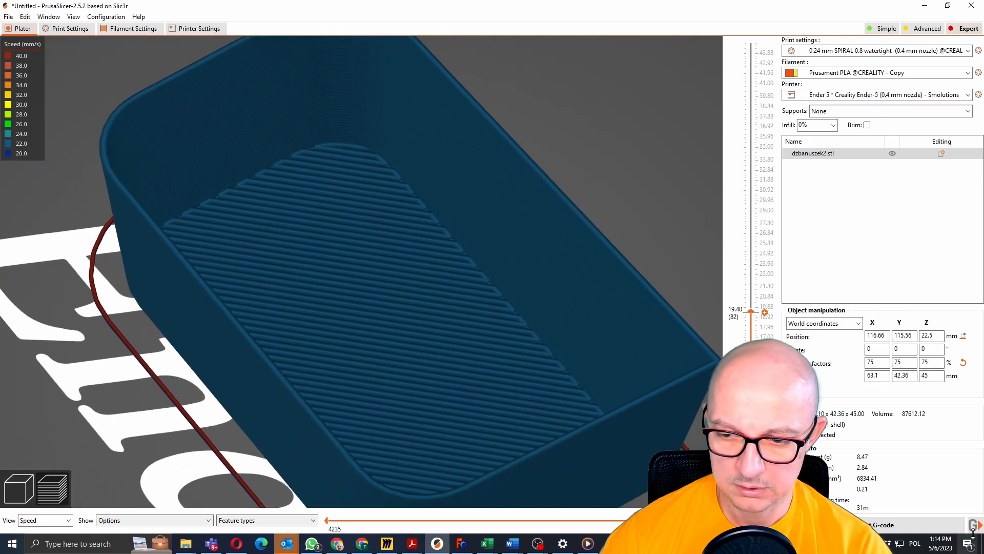
Upload dzbanuszek2_31m_0.24mm_210C_PLA_ENDER G-code to the printer host under the suggested name.
{"action": "left_click", "coordinate": [977, 525]}
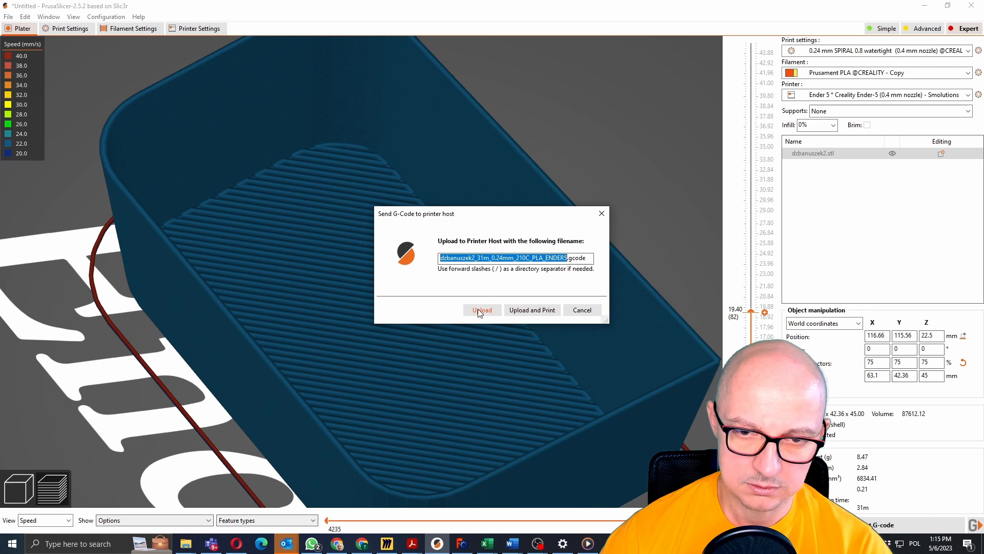
{"action": "left_click", "coordinate": [482, 309]}
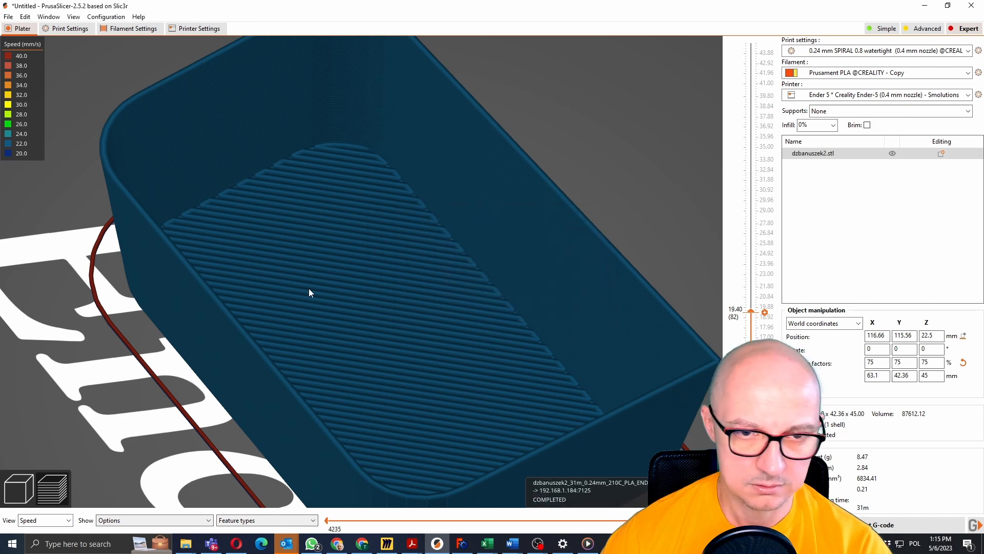